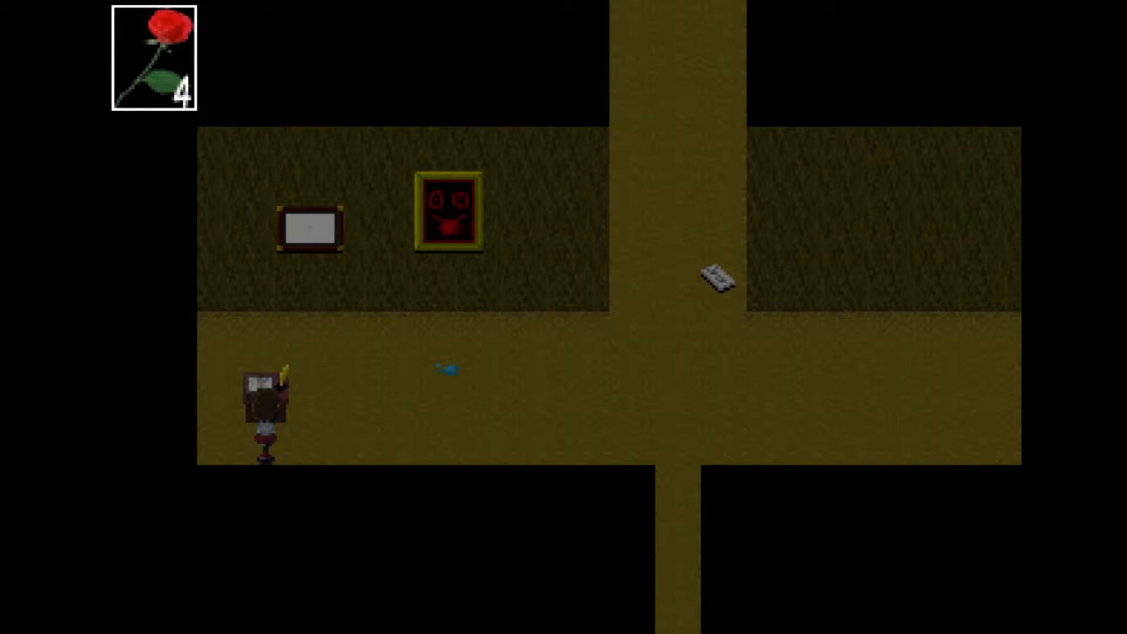
Walk Ib away from the writing desk, past the blank painting, into the tiled mannequin room.
key(Right)
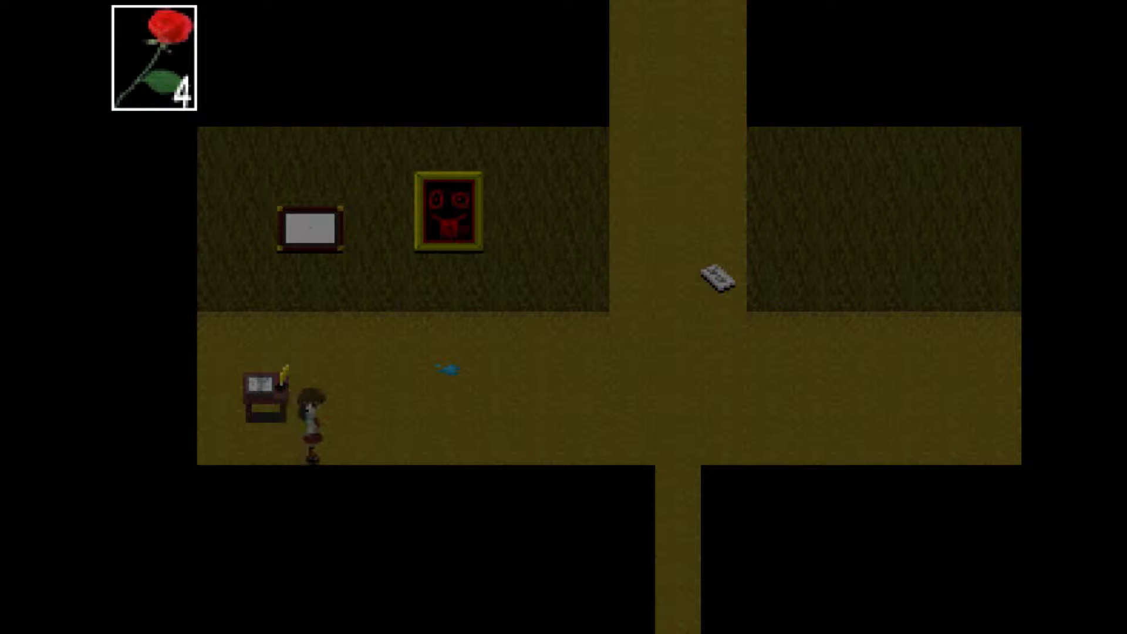
key(Right)
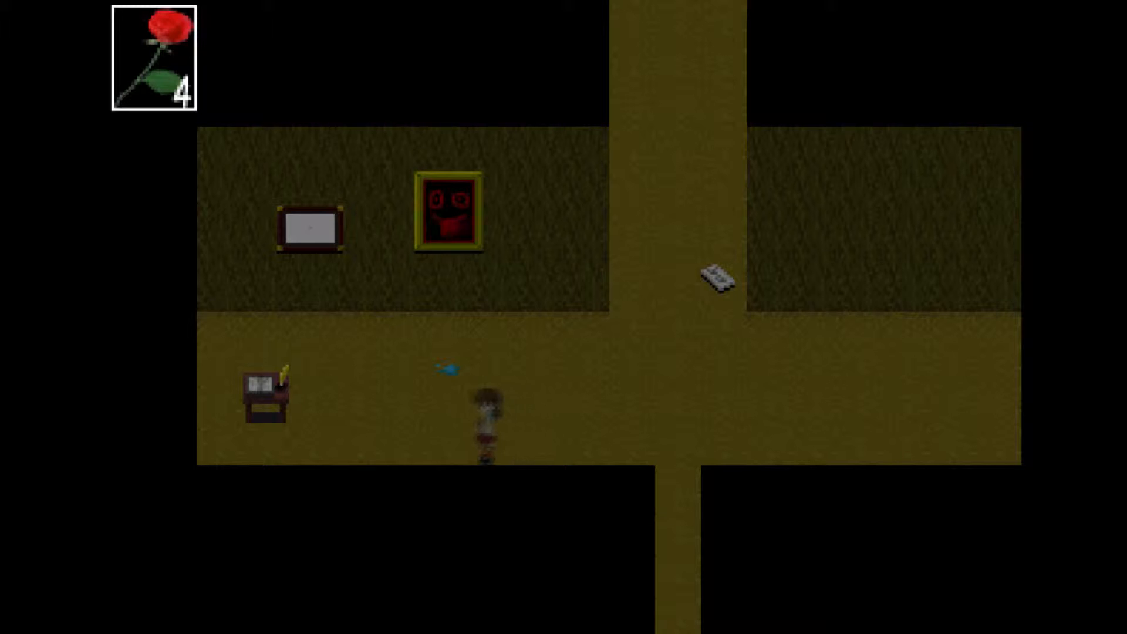
key(Up)
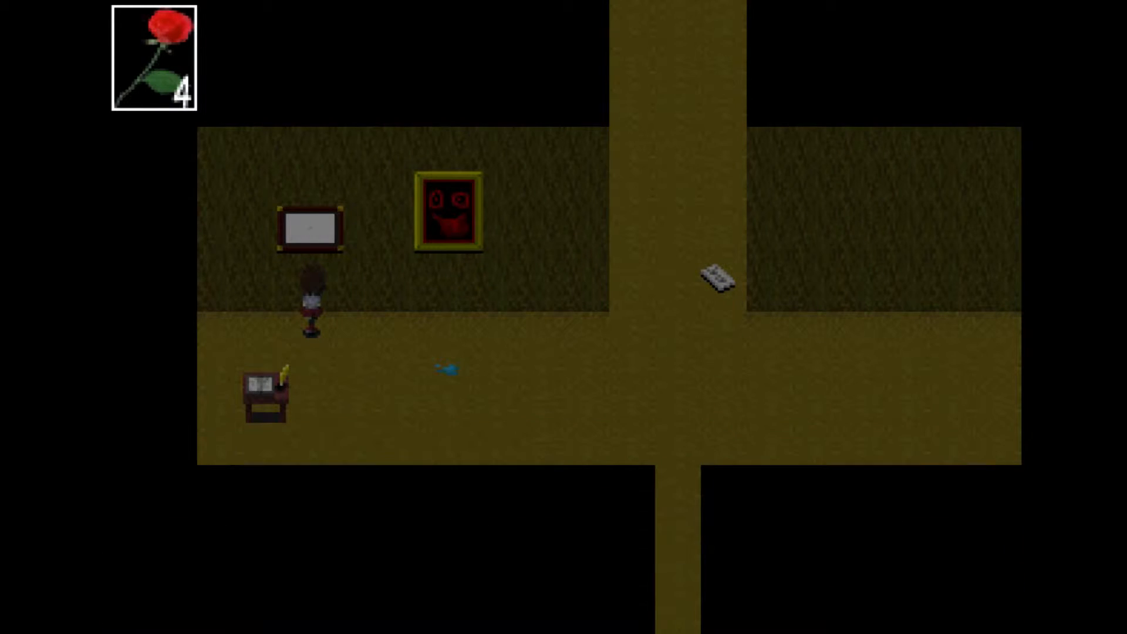
key(Down)
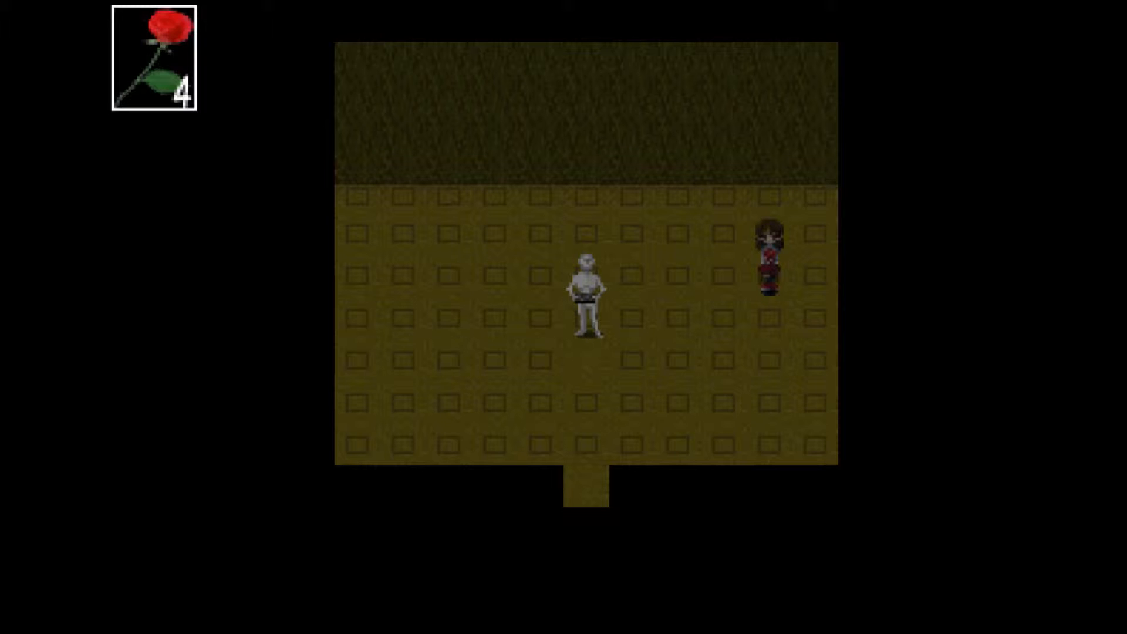
Walk Ib past the hanging dolls to stand facing the vine-covered yellow door.
key(Down)
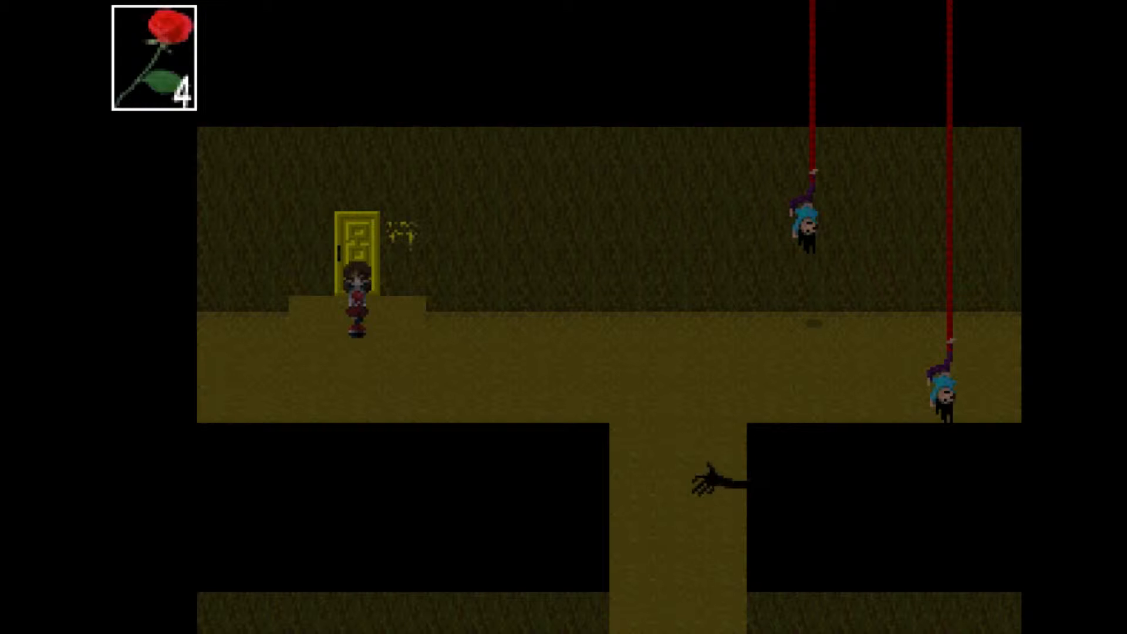
key(Right)
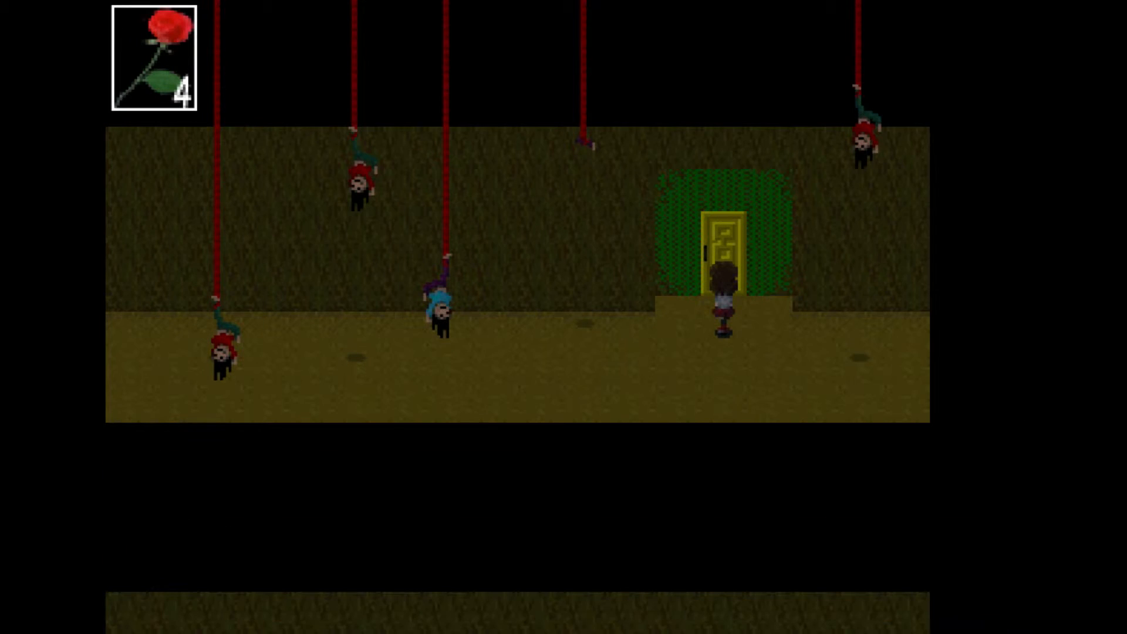
Pass the vine door, cross the bloody portrait gallery and end in the bare room with the red mark.
key(Left)
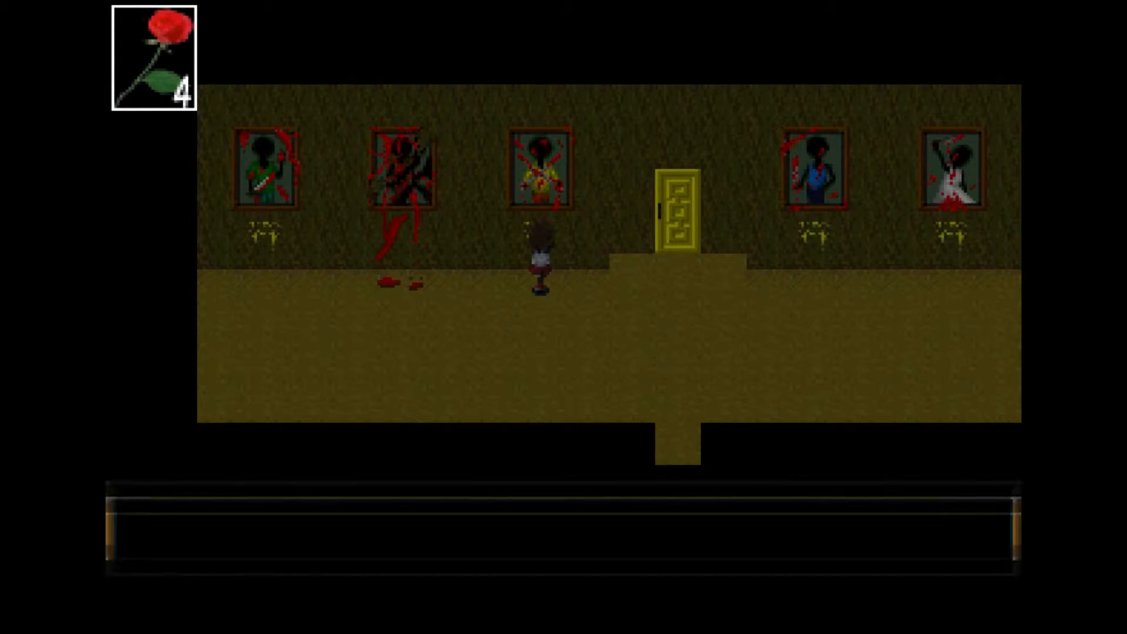
key(Left)
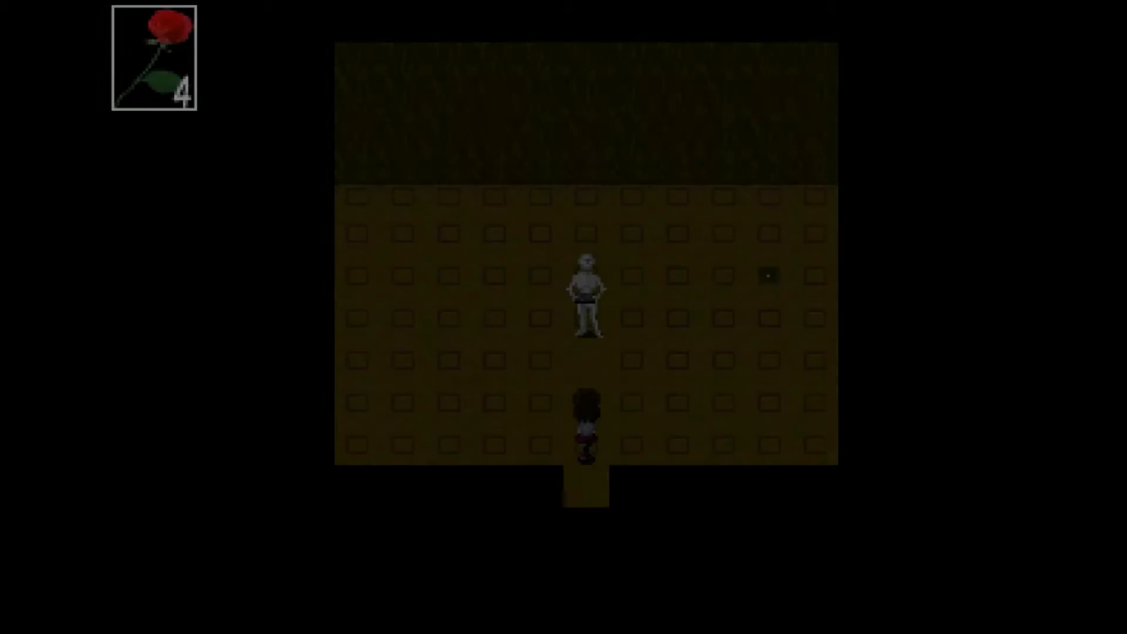
key(up)
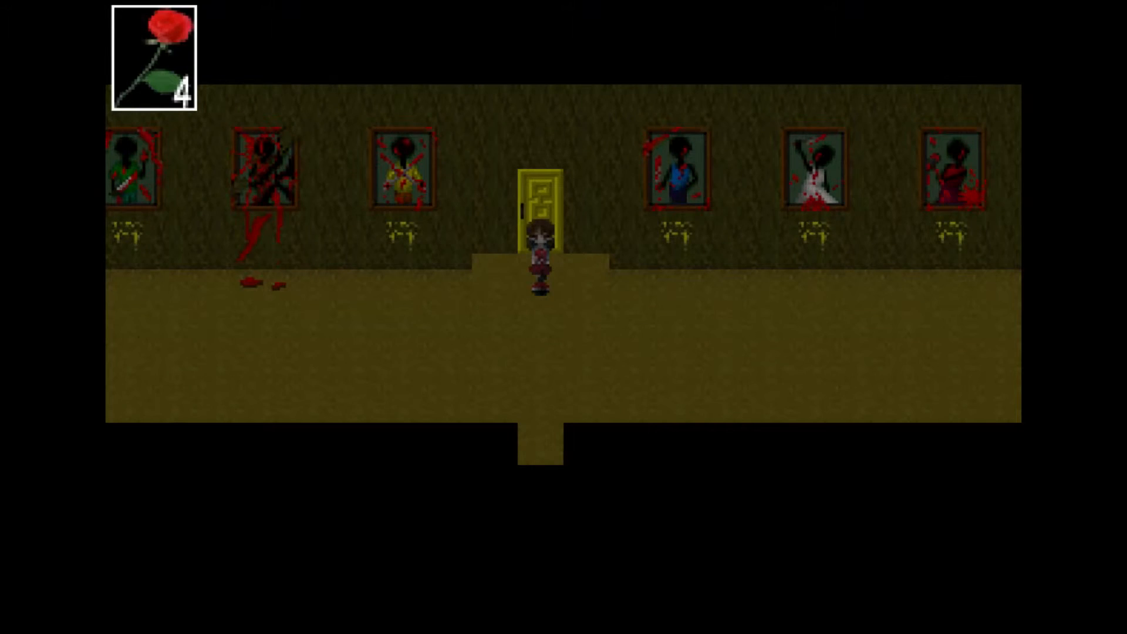
key(up)
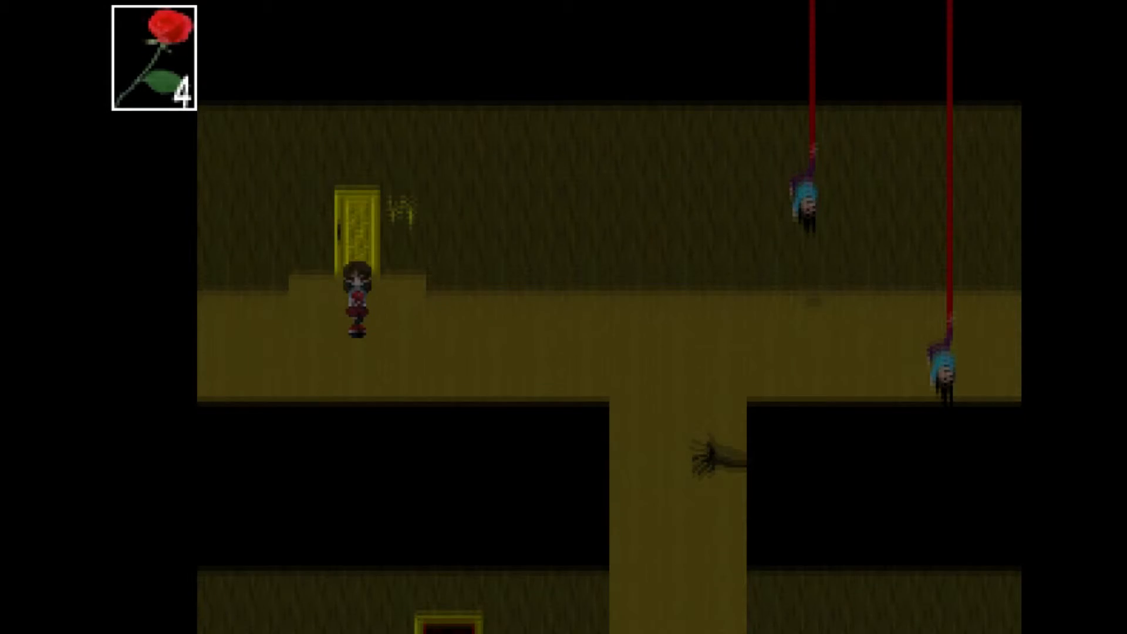
key(Right)
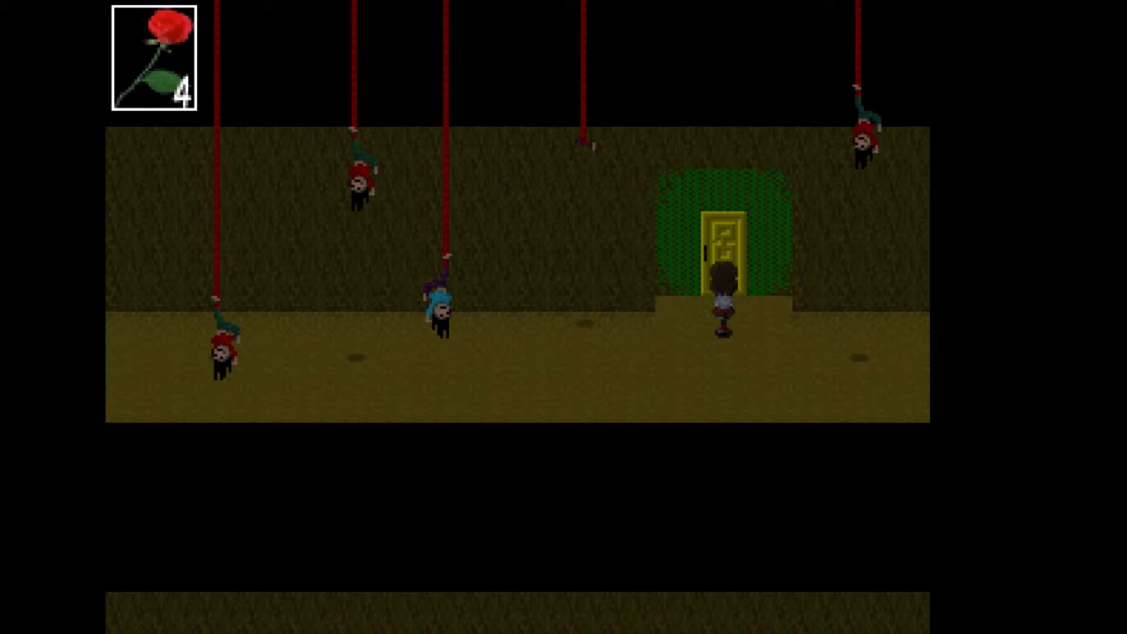
key(Left)
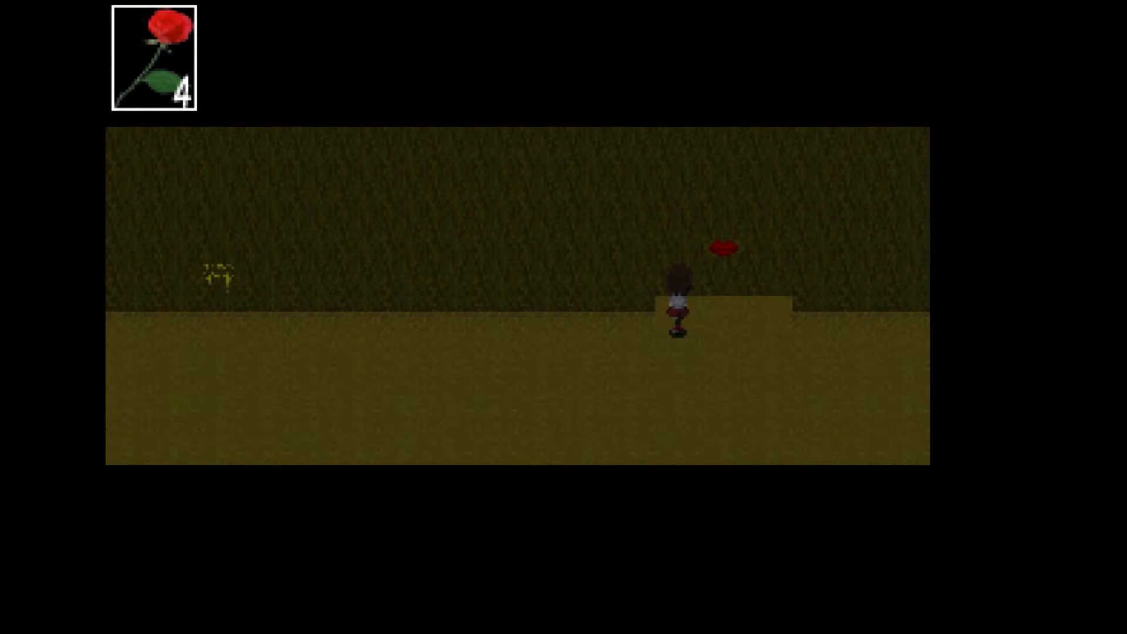
Walk back through the hallway and empty room to the vine door, where a doll has fallen.
key(Left)
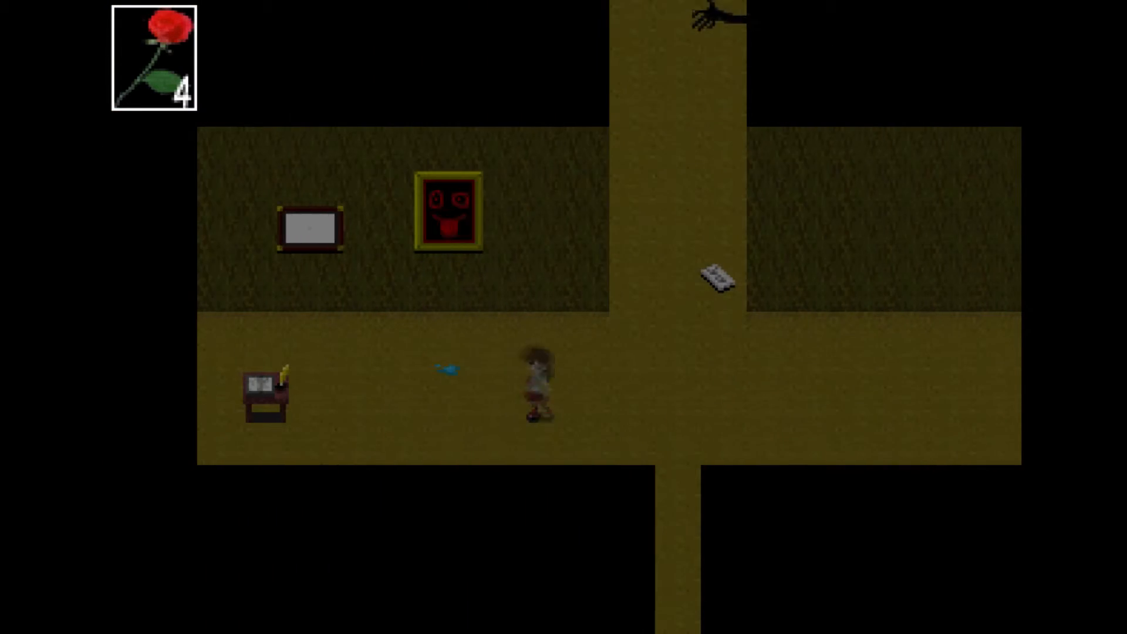
key(Left)
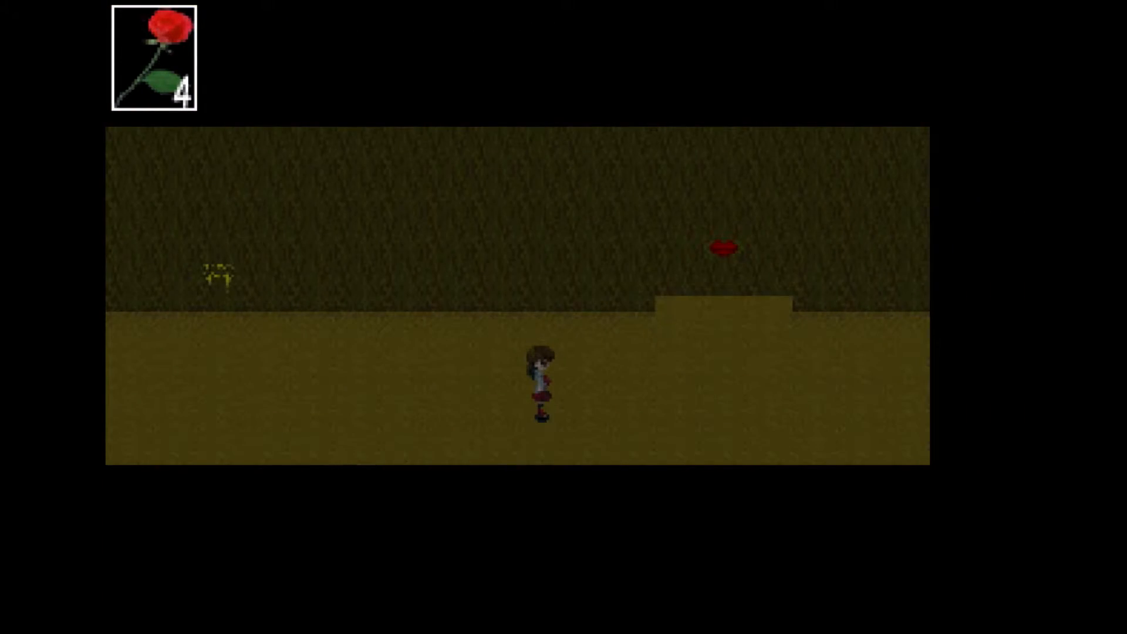
key(Right)
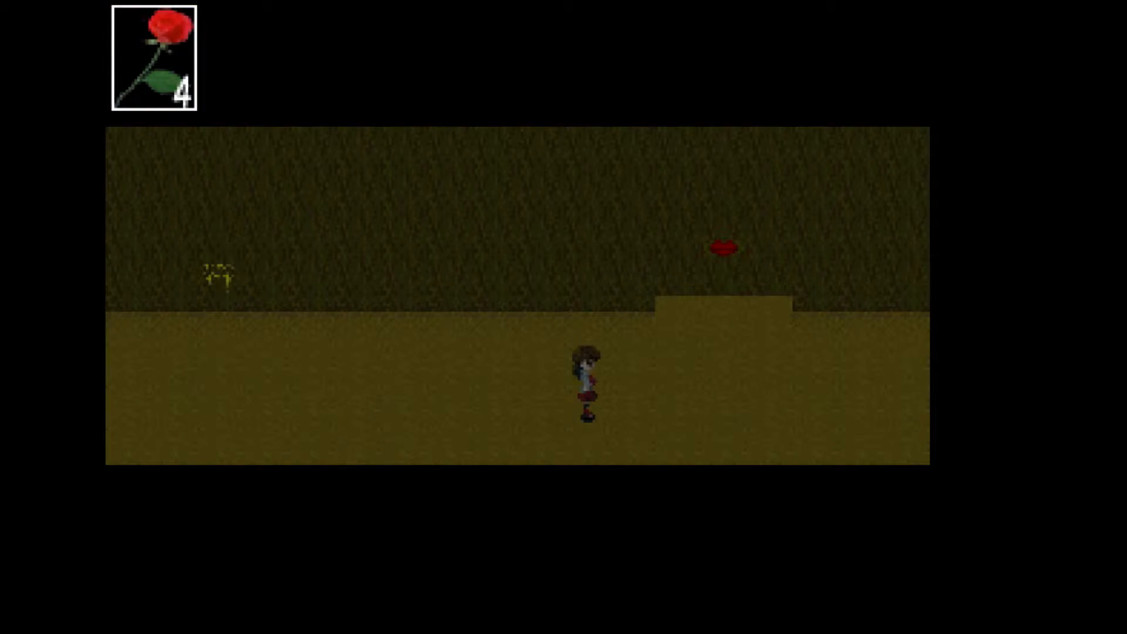
key(Left)
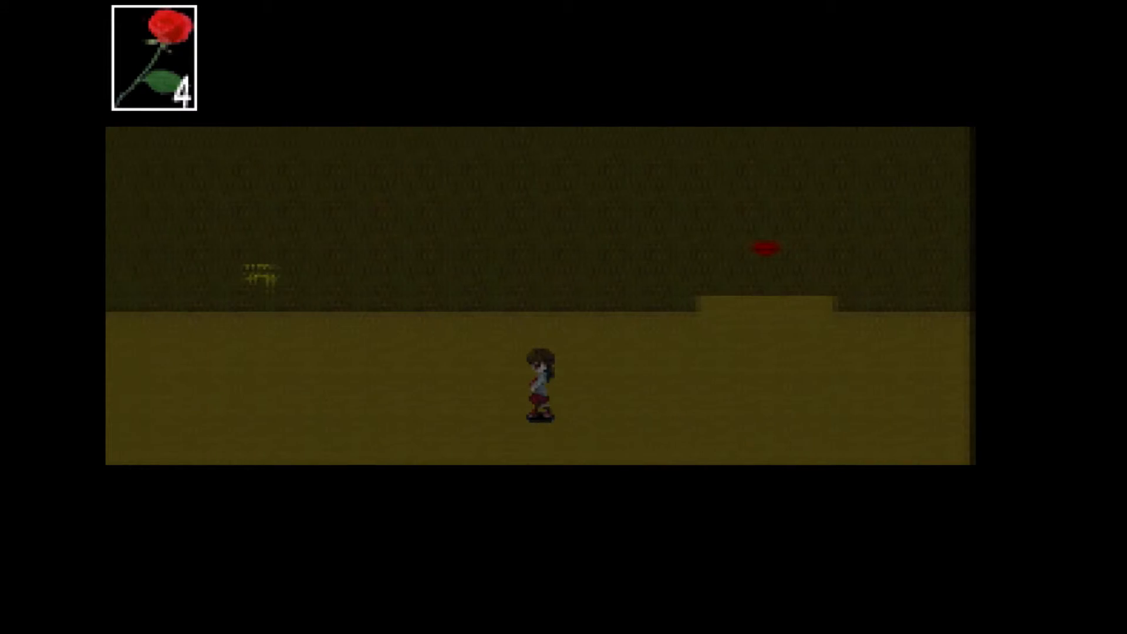
key(Right)
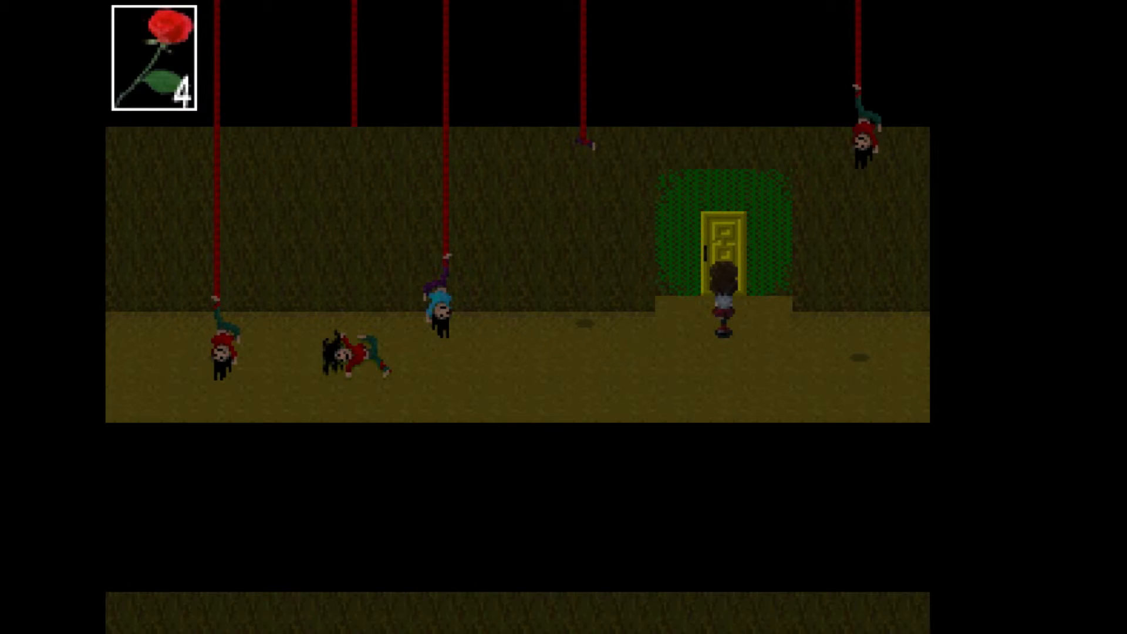
Go through the yellow door into the gallery of blood-stained portraits.
key(Left)
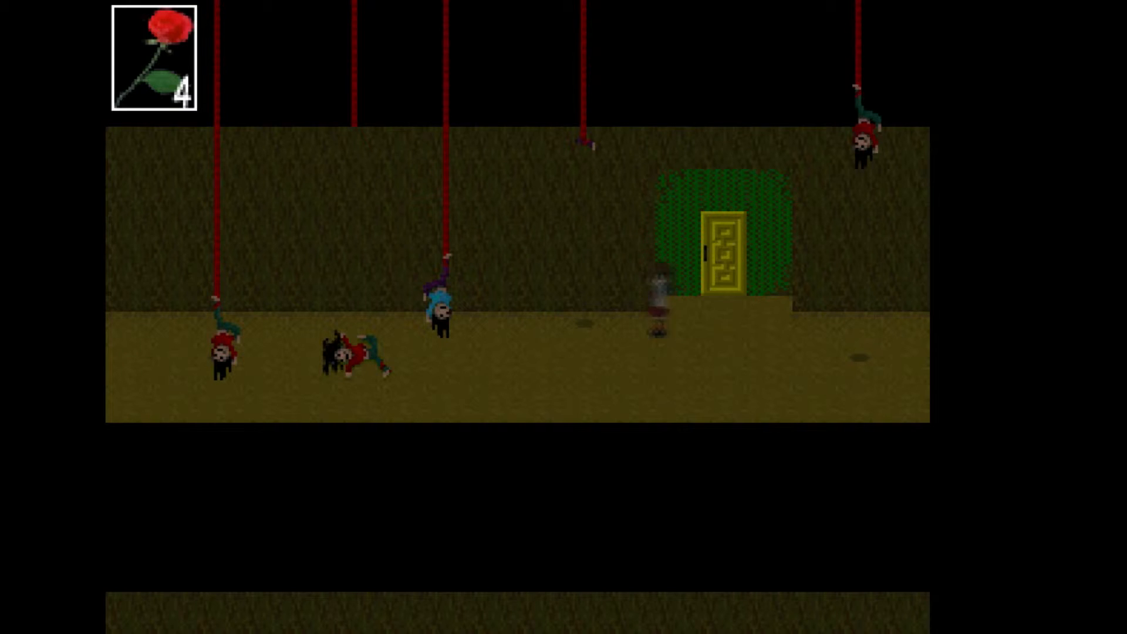
key(Right)
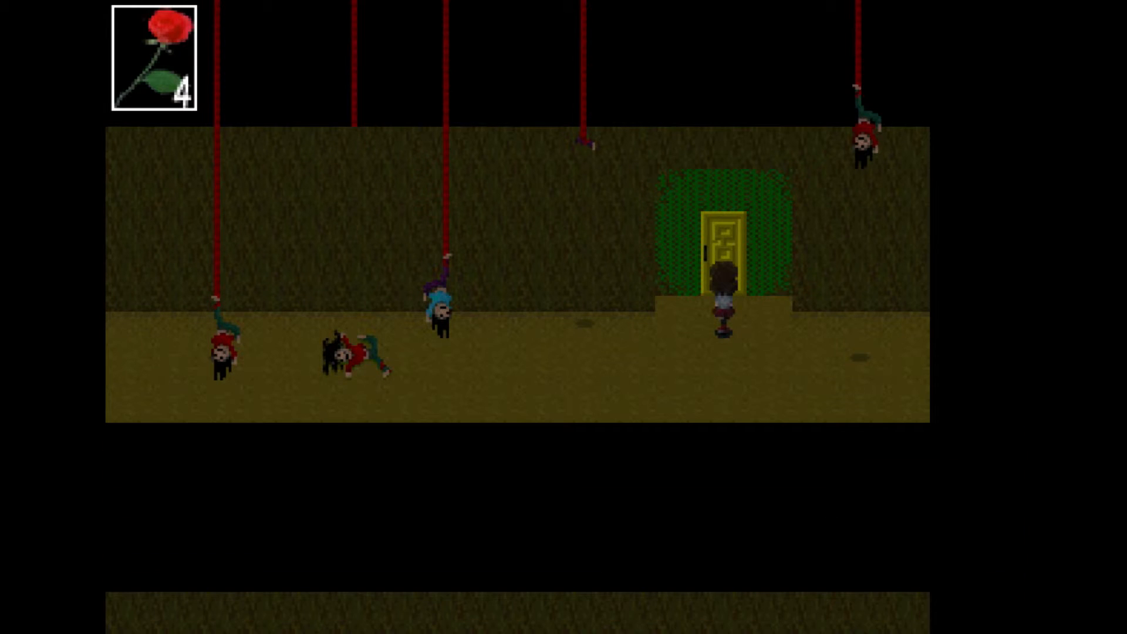
key(Left)
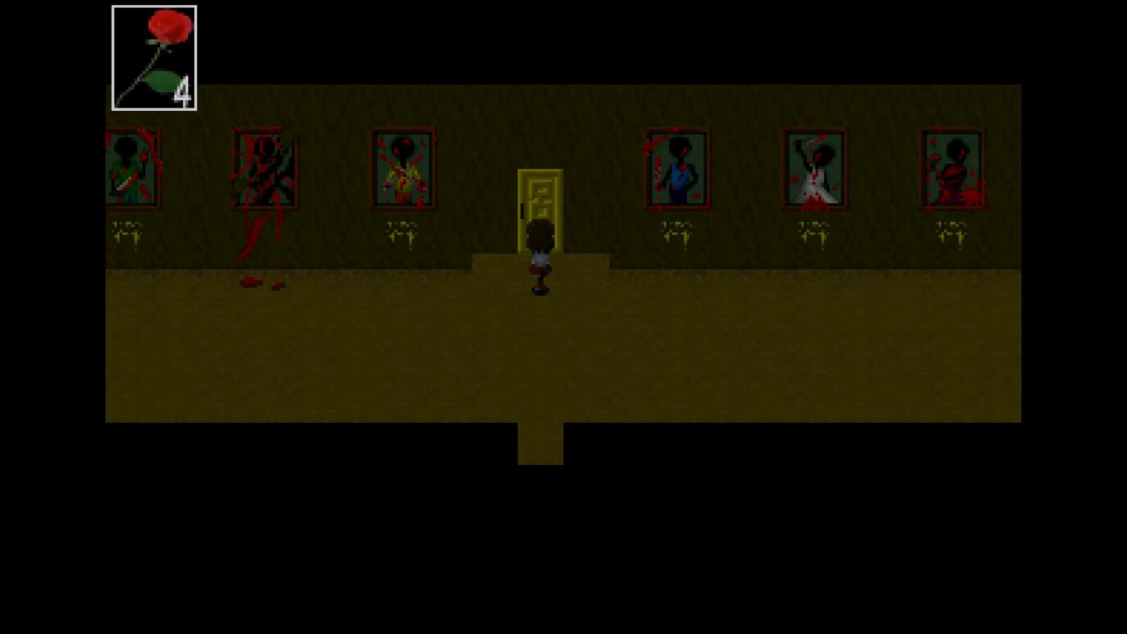
Return to the dolls' room door and bring up the 'X x X + X = ?' number lock, digits at 000.
key(up)
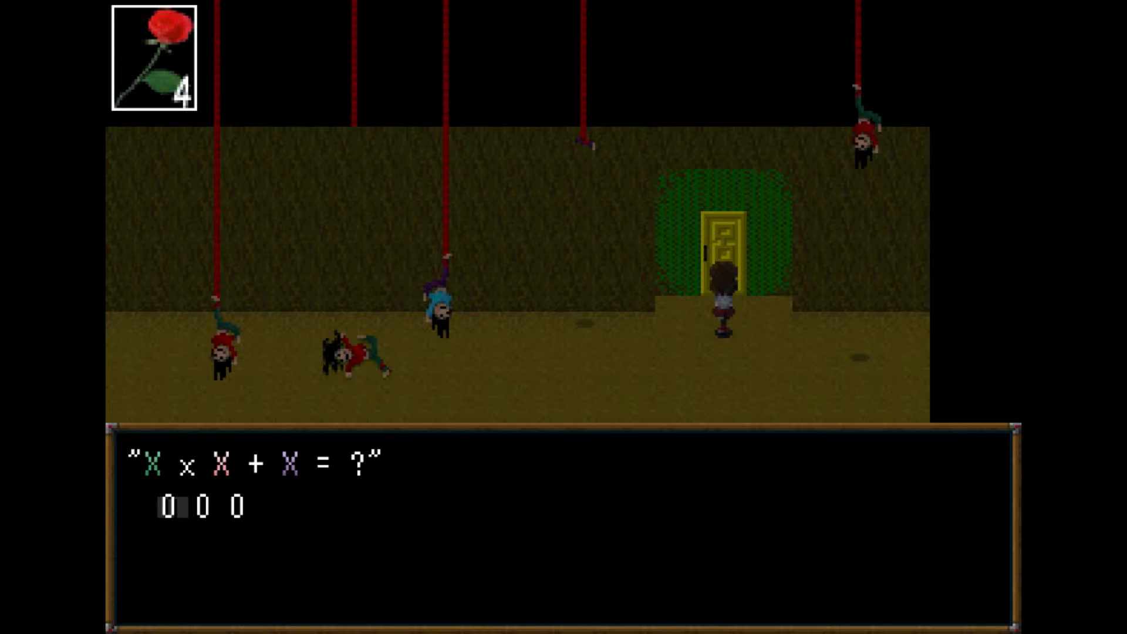
Enter the lock combination and pass into the bare room, rose down to 3 petals.
key(Right)
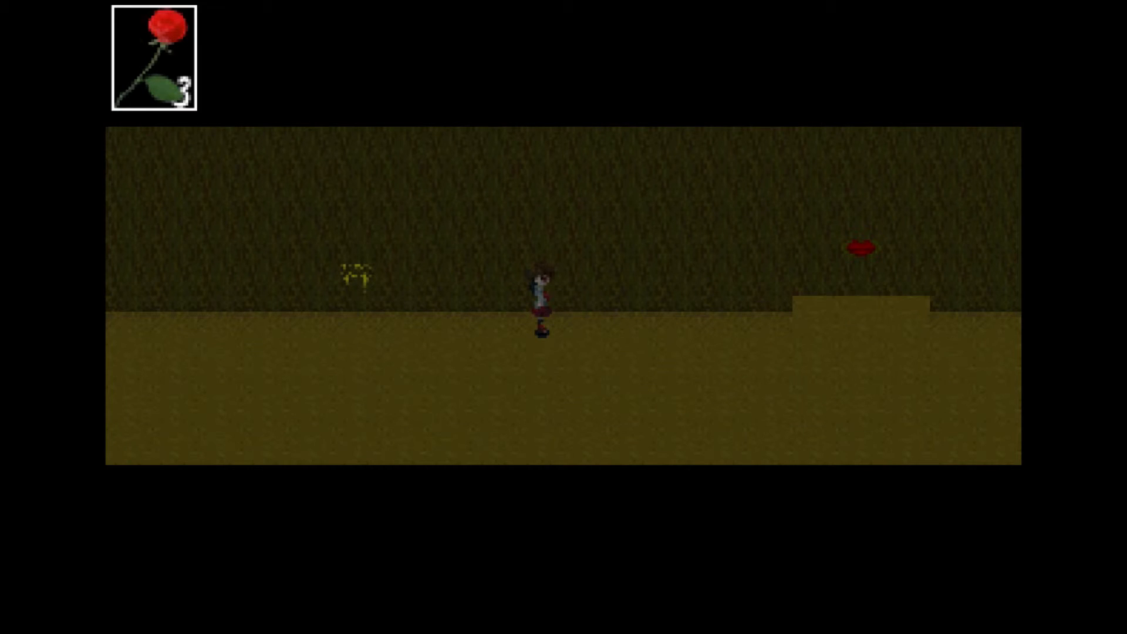
Walk right past the guillotine paintings until a blade crashes down beside the stairway.
key(Right)
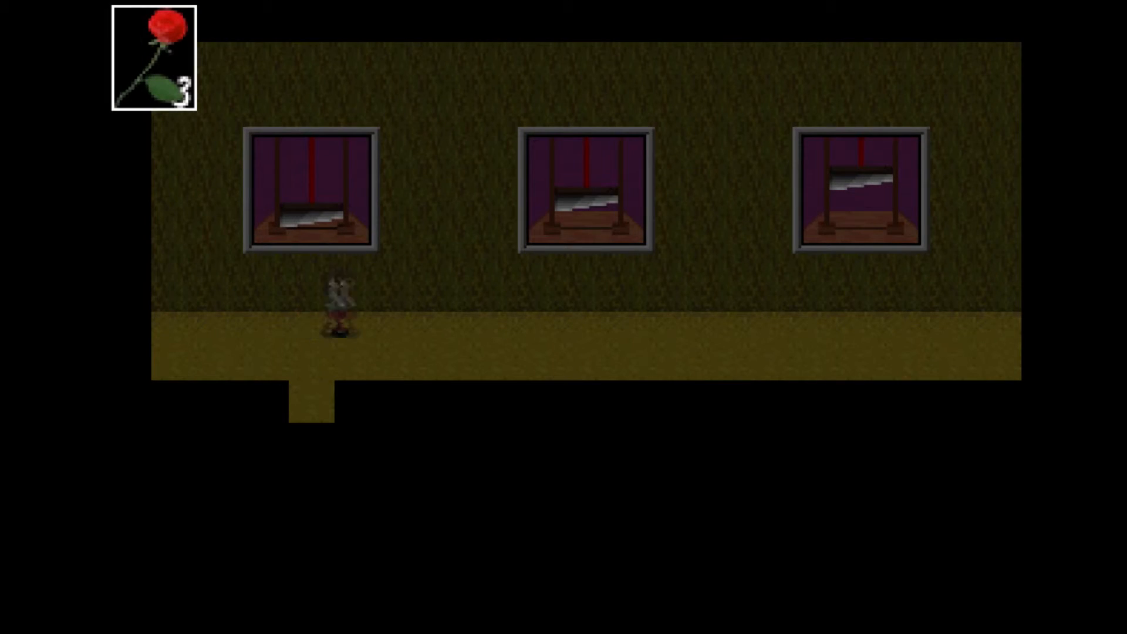
key(right)
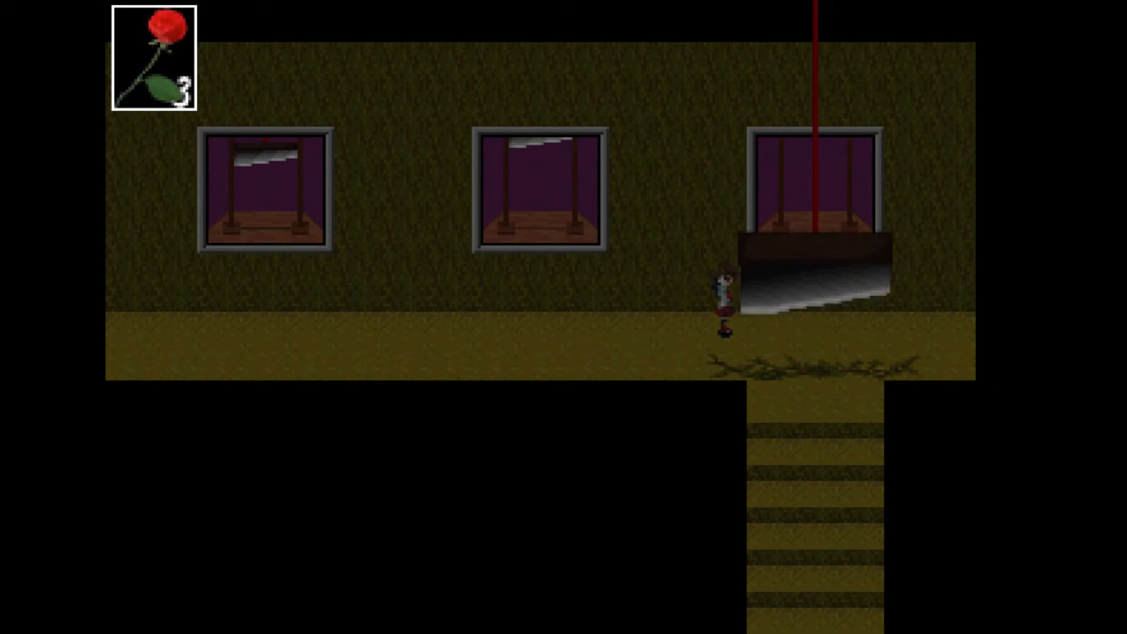
Descend into the red gallery, read the sea painting's plaque and dismiss its message.
key(Down)
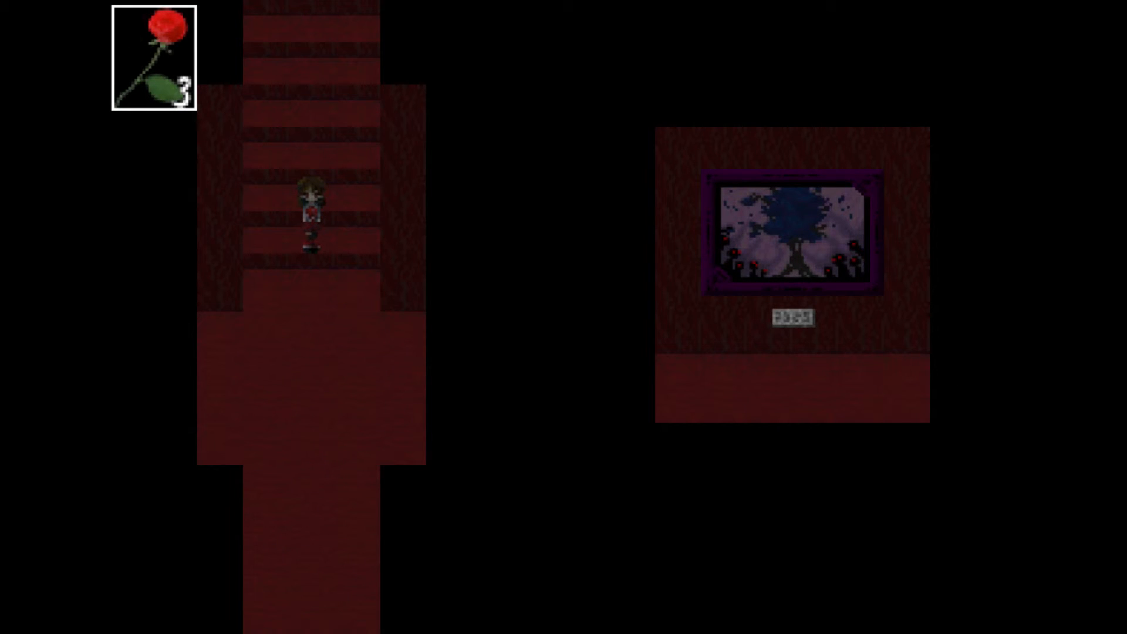
key(Down)
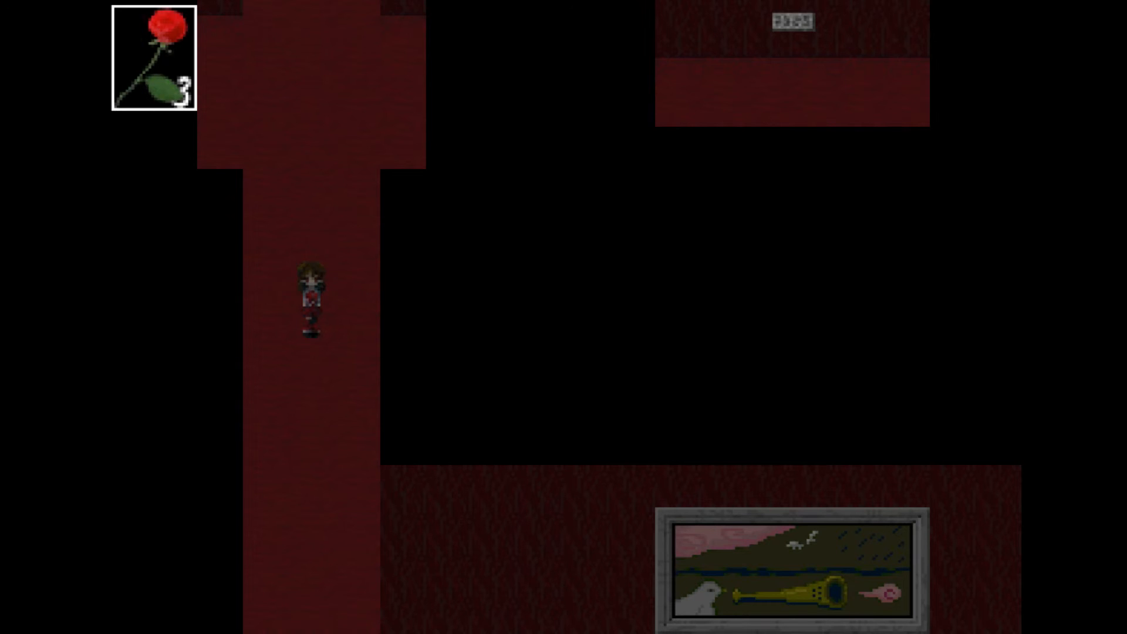
key(Down)
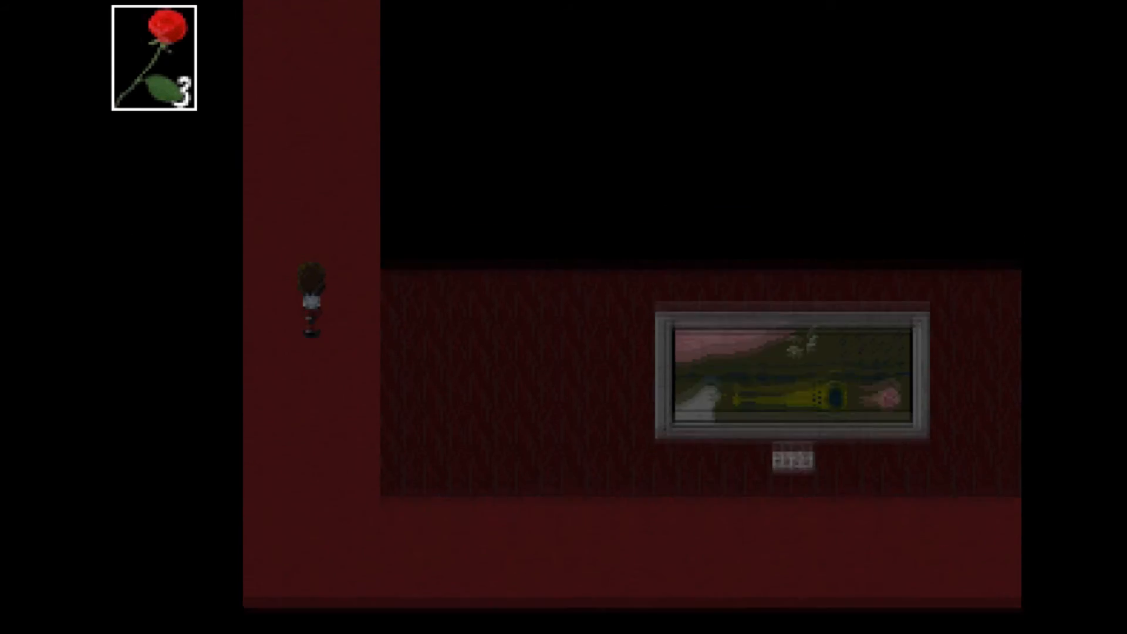
key(Up)
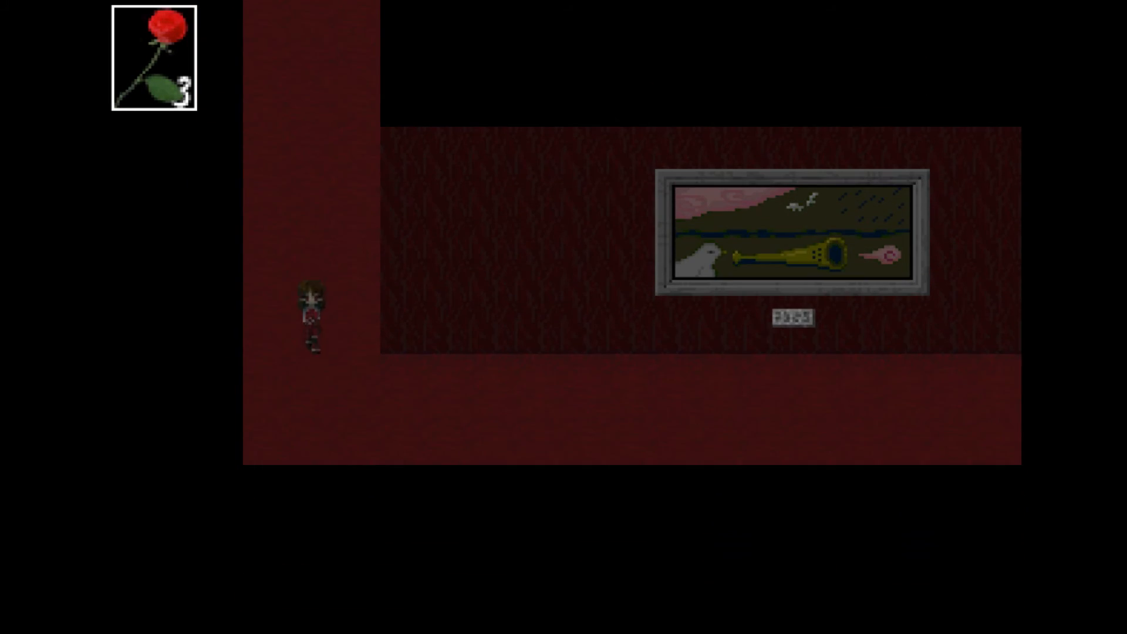
key(Right)
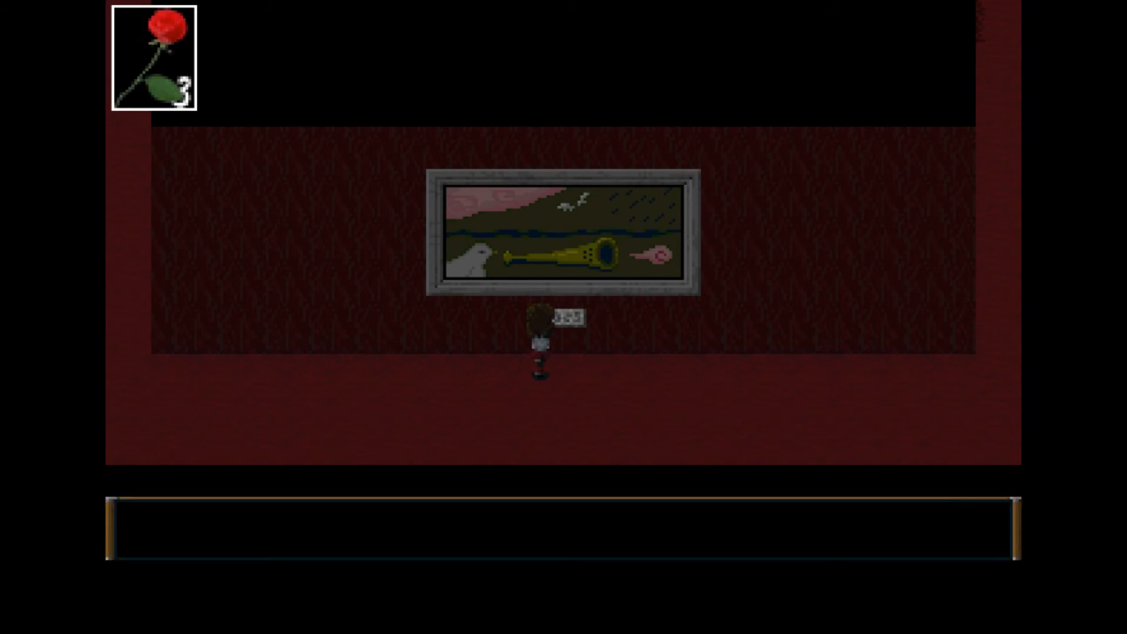
key(right)
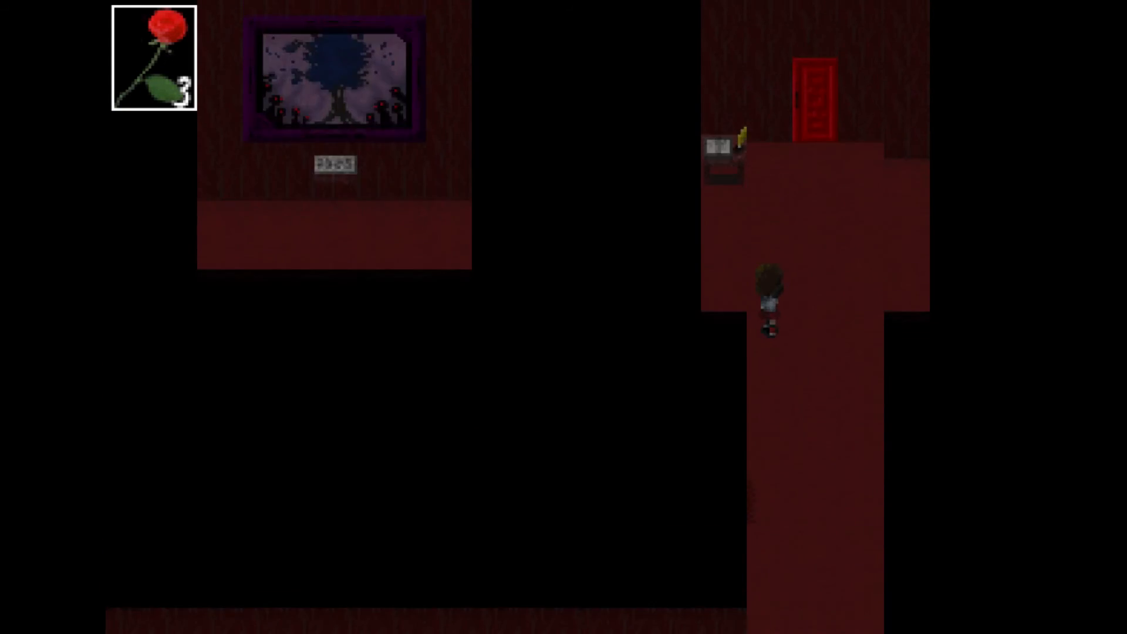
Go through the red door into the dim hall with the roped-off blue headless statue.
key(up)
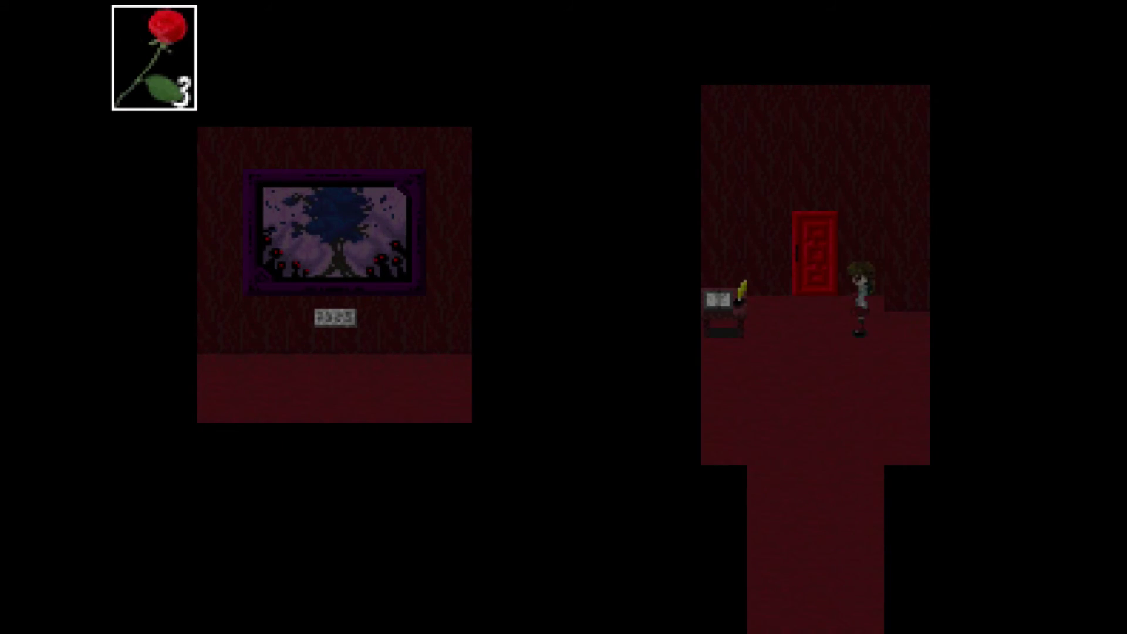
key(Left)
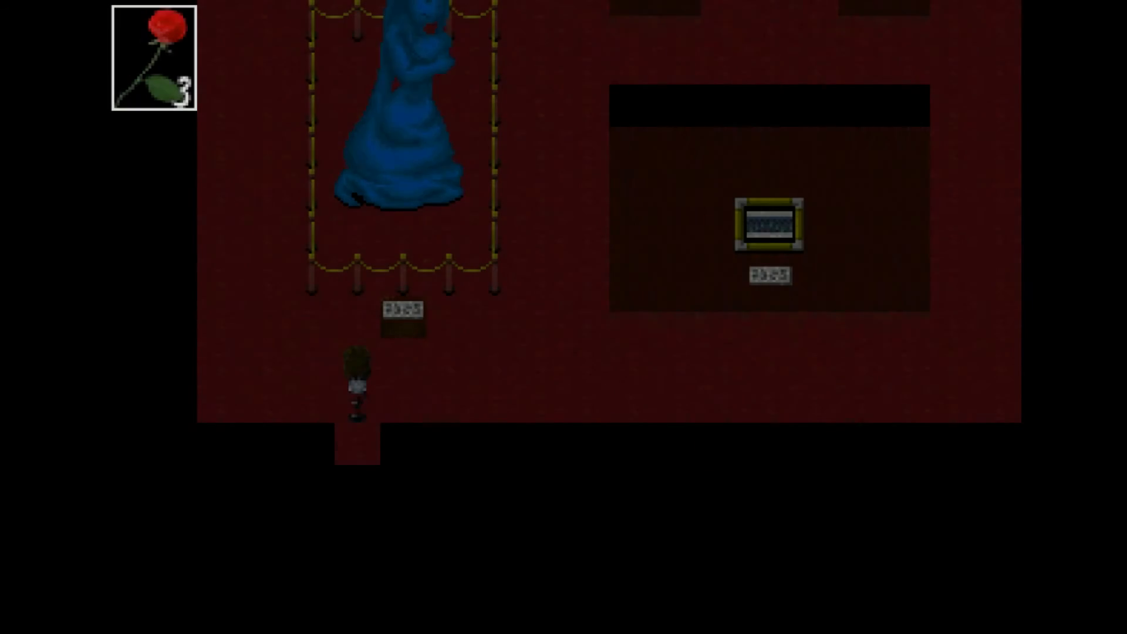
Read the blue statue's plaque, tour the red-statue hall, and examine the book stand by the red door.
key(up)
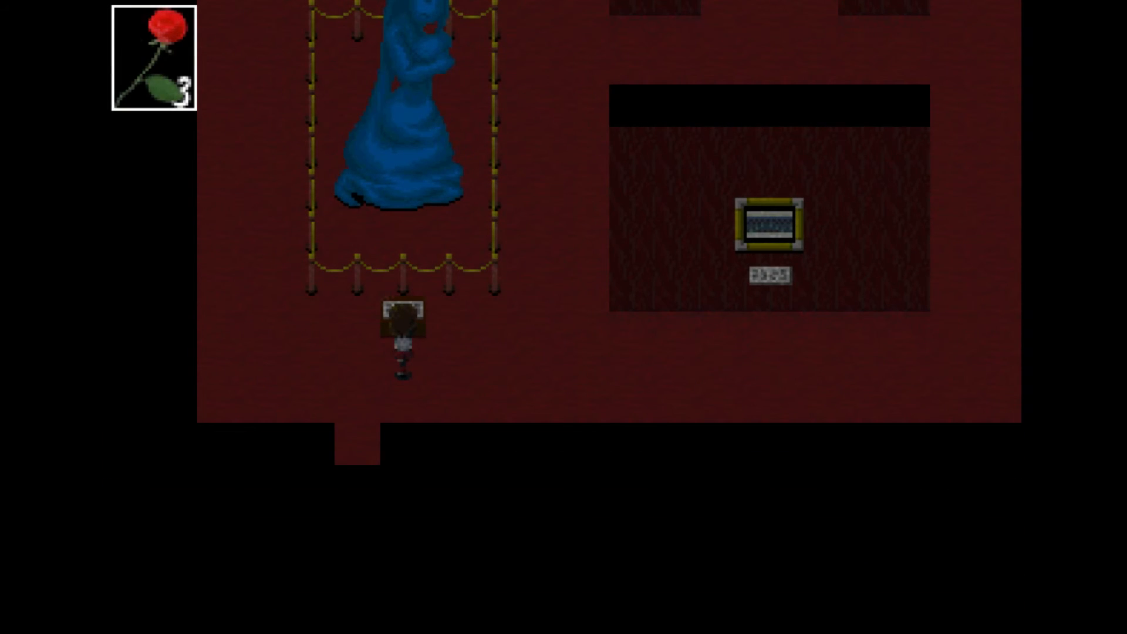
key(up)
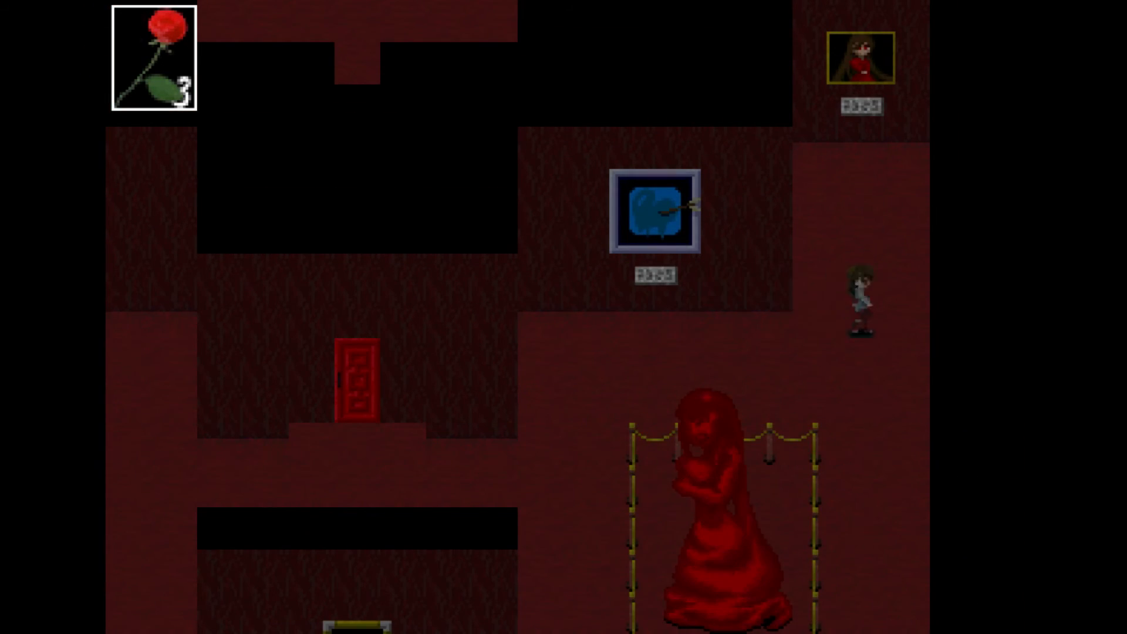
scroll(down, 3)
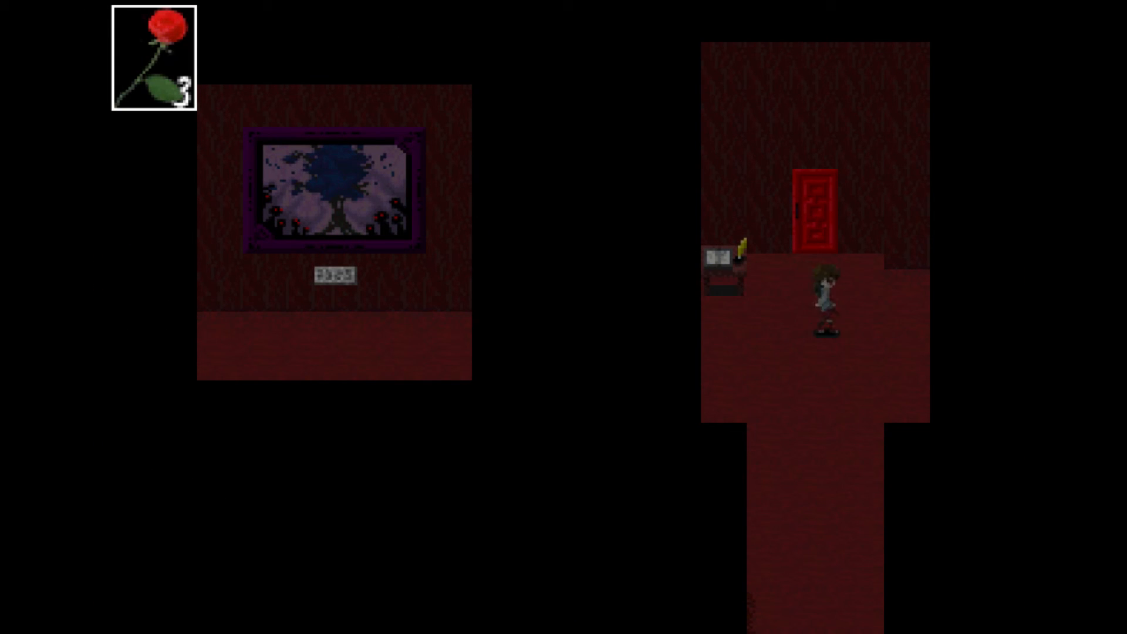
key(Up)
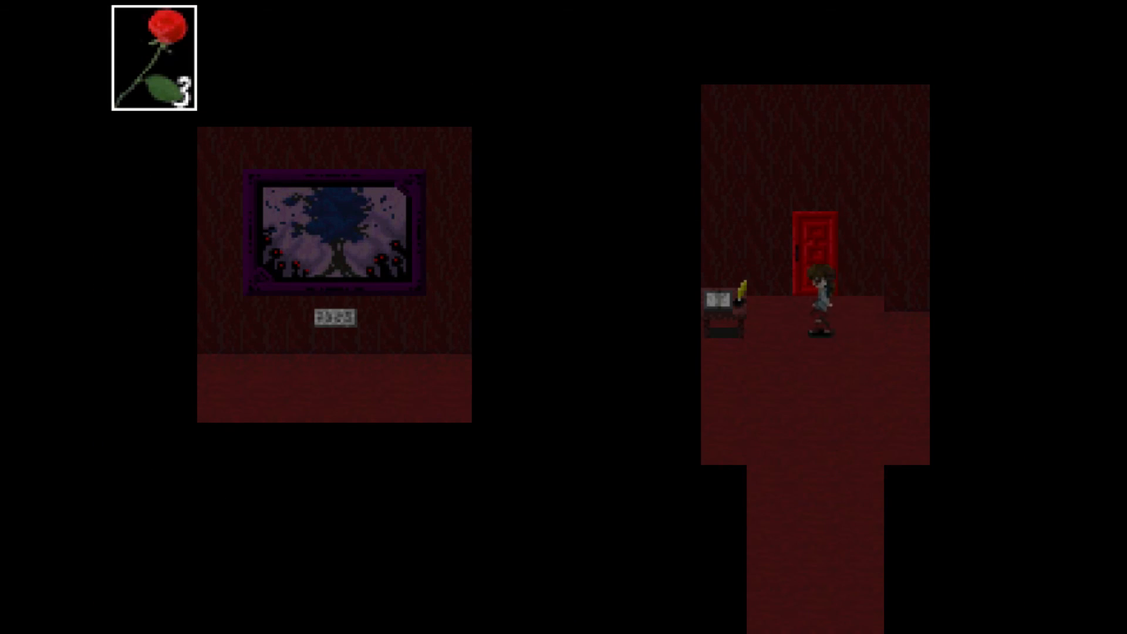
key(Down)
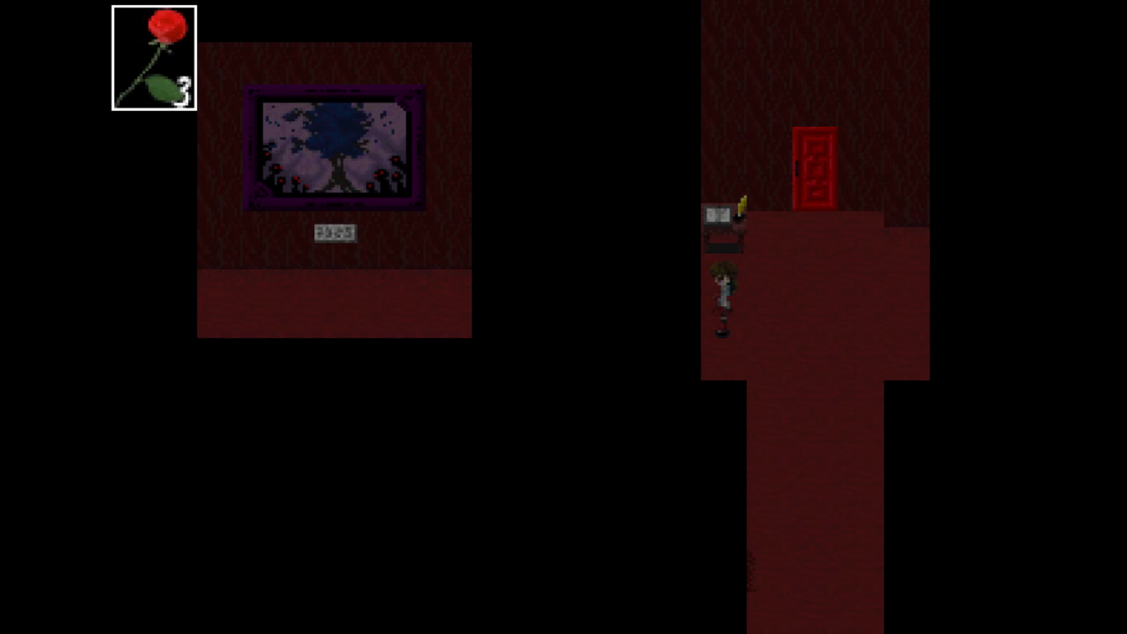